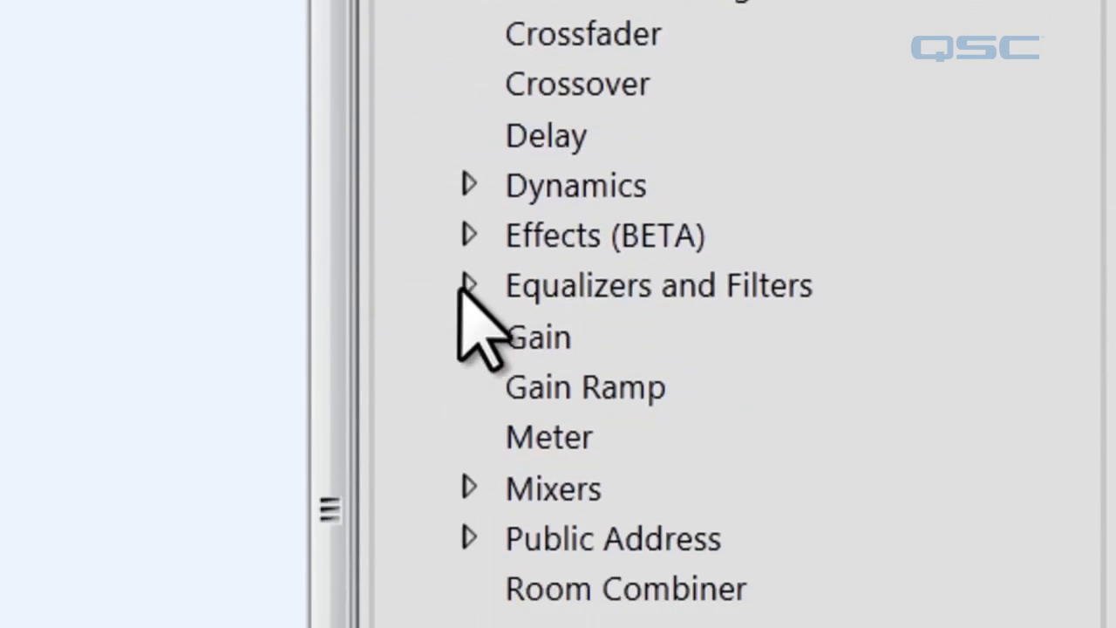
Switch to the demo page with the Low Peak Music Audio Player feeding the RTA.
{"action": "left_click", "coordinate": [468, 185]}
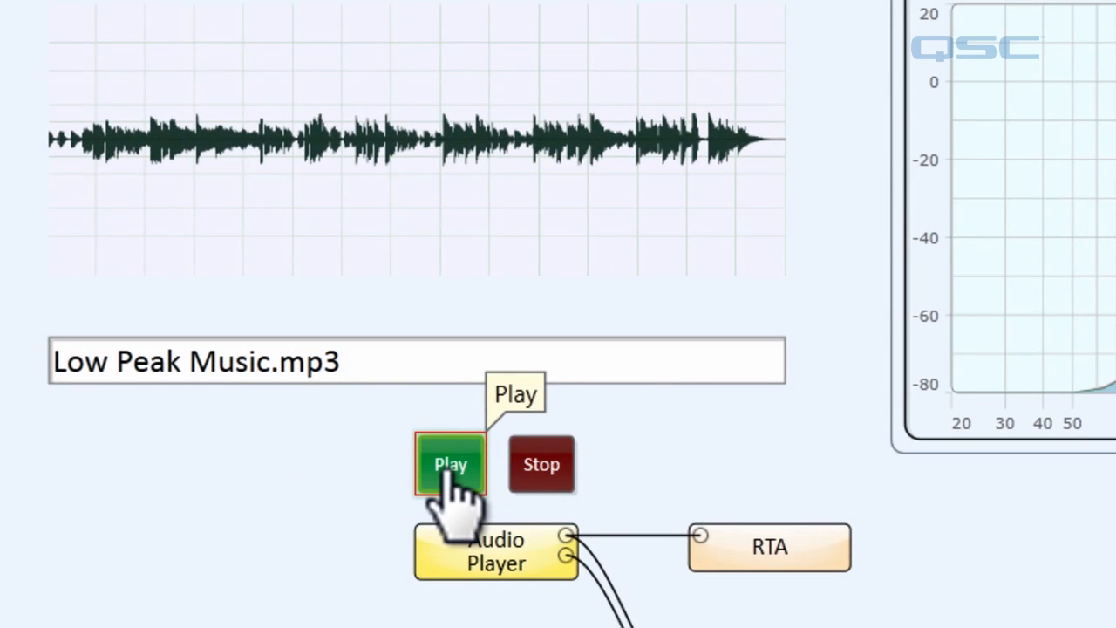
Start playback of the Low Peak Music and High Peak Music players feeding the AGC and RTA windows.
{"action": "left_click", "coordinate": [450, 464]}
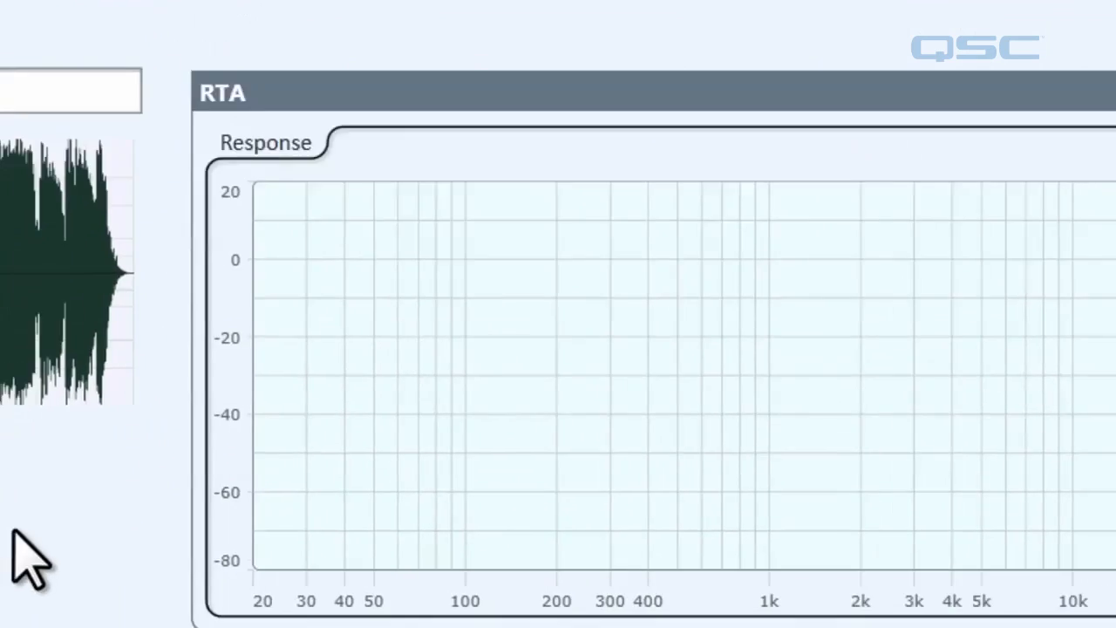
{"action": "left_click", "coordinate": [450, 140]}
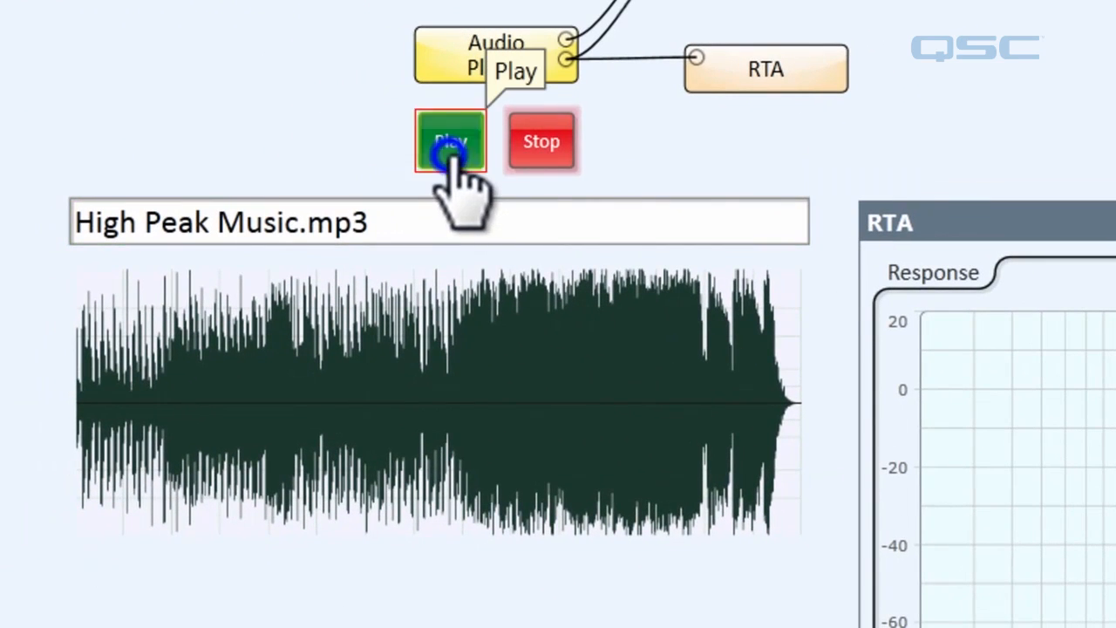
{"action": "left_click", "coordinate": [450, 139]}
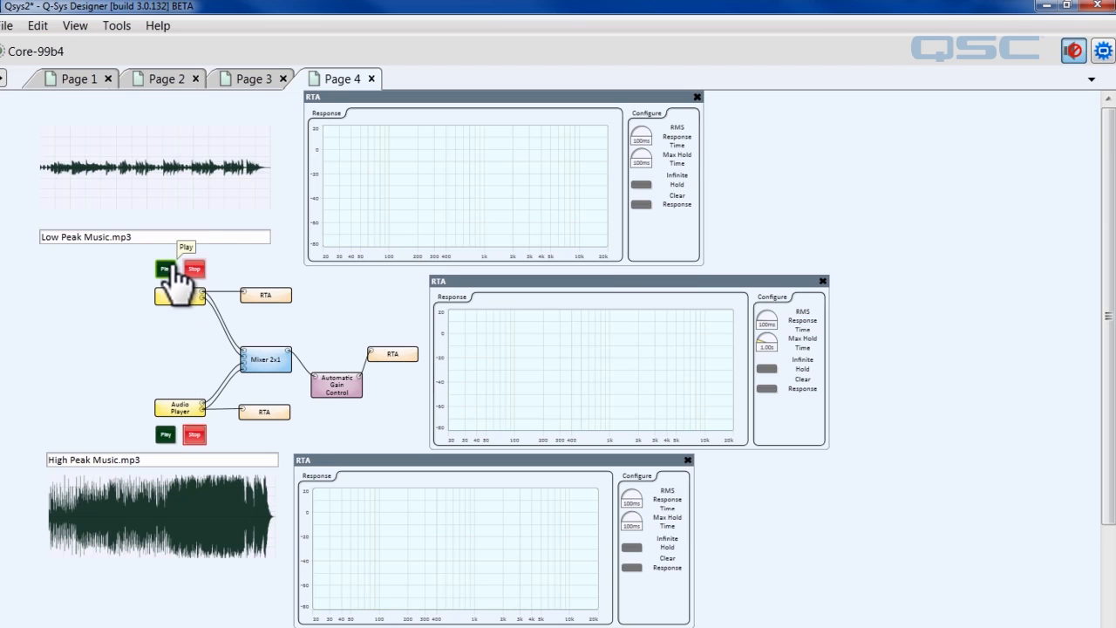
{"action": "left_click", "coordinate": [166, 268]}
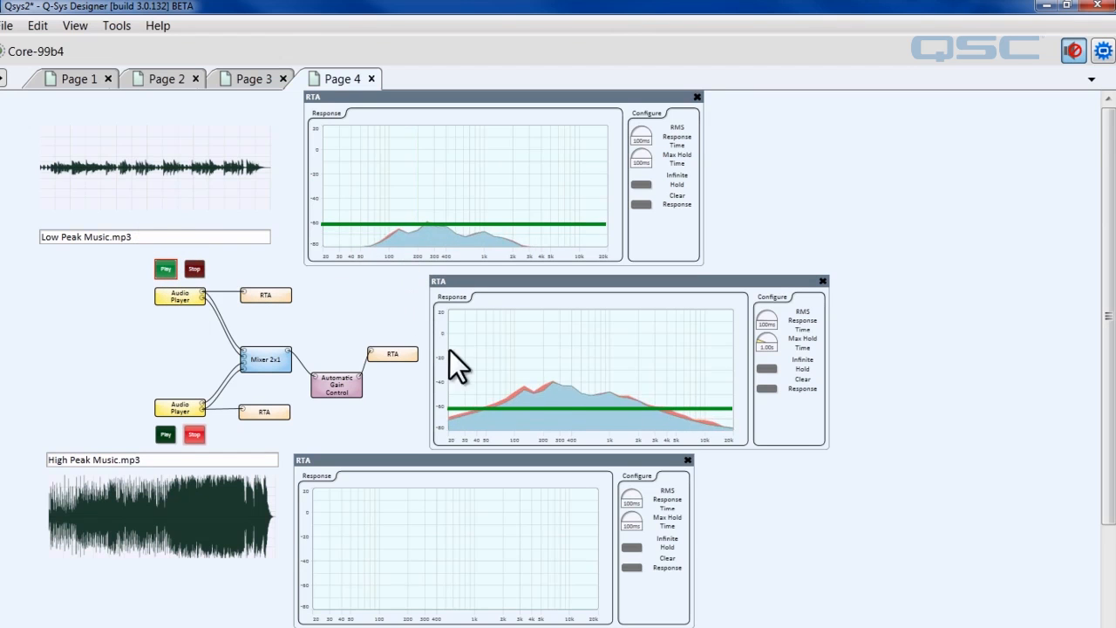
{"action": "left_click", "coordinate": [194, 268]}
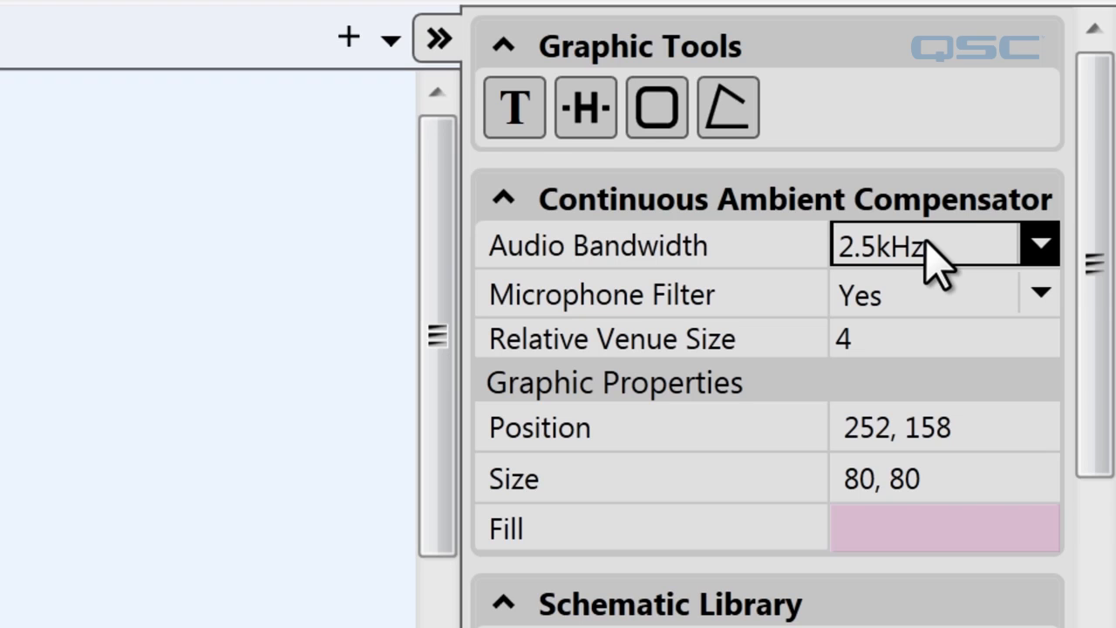
{"action": "mouse_move", "coordinate": [1039, 253]}
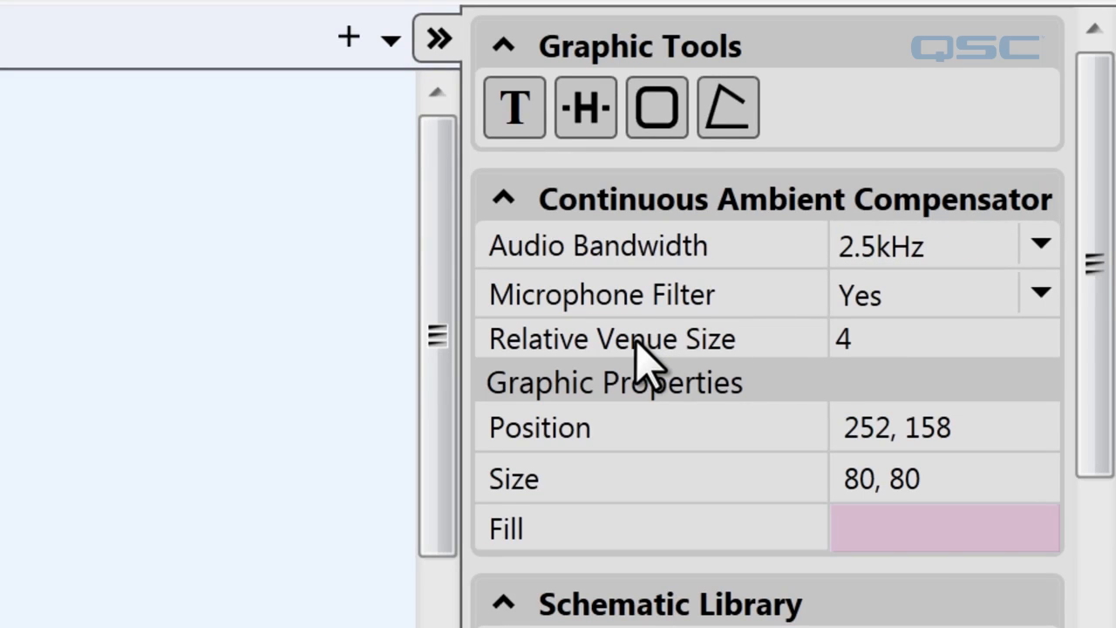
Set the compensator's Relative Venue Size to 4 alongside 2.5kHz bandwidth and Microphone Filter Yes.
{"action": "left_click", "coordinate": [924, 338]}
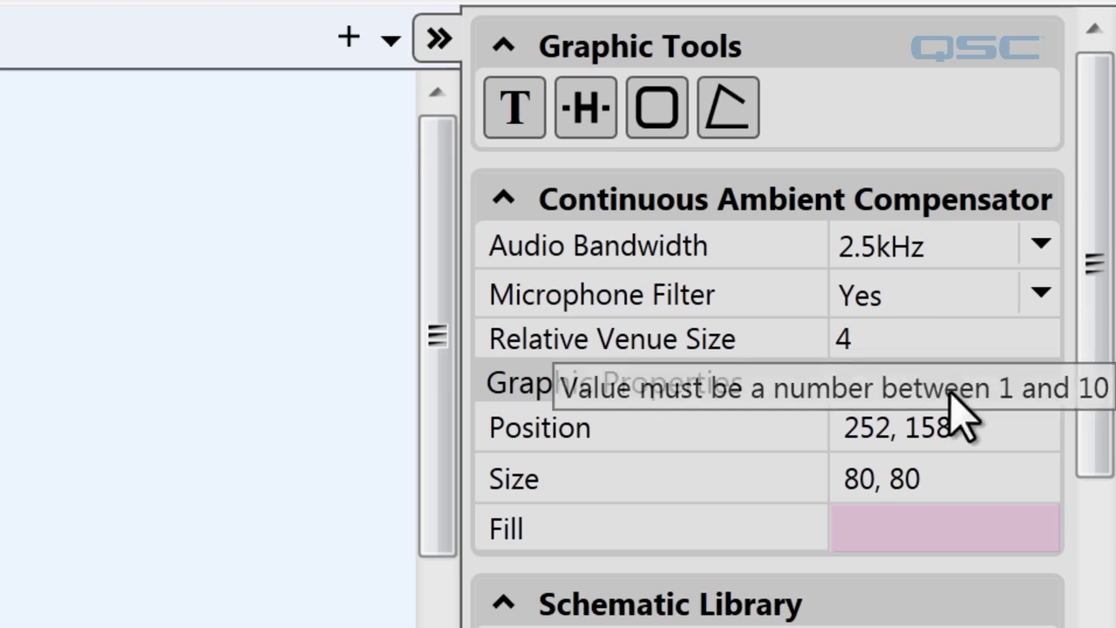
{"action": "mouse_move", "coordinate": [858, 401]}
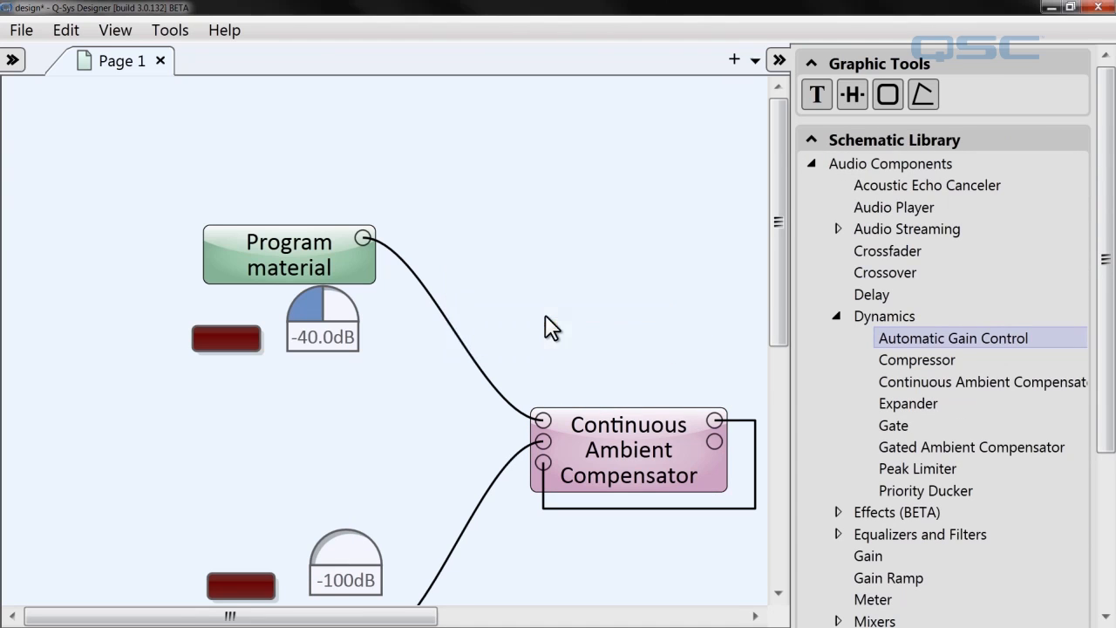
Open the Continuous Ambient Compensator block's control panel from the schematic.
{"action": "double_click", "coordinate": [628, 449]}
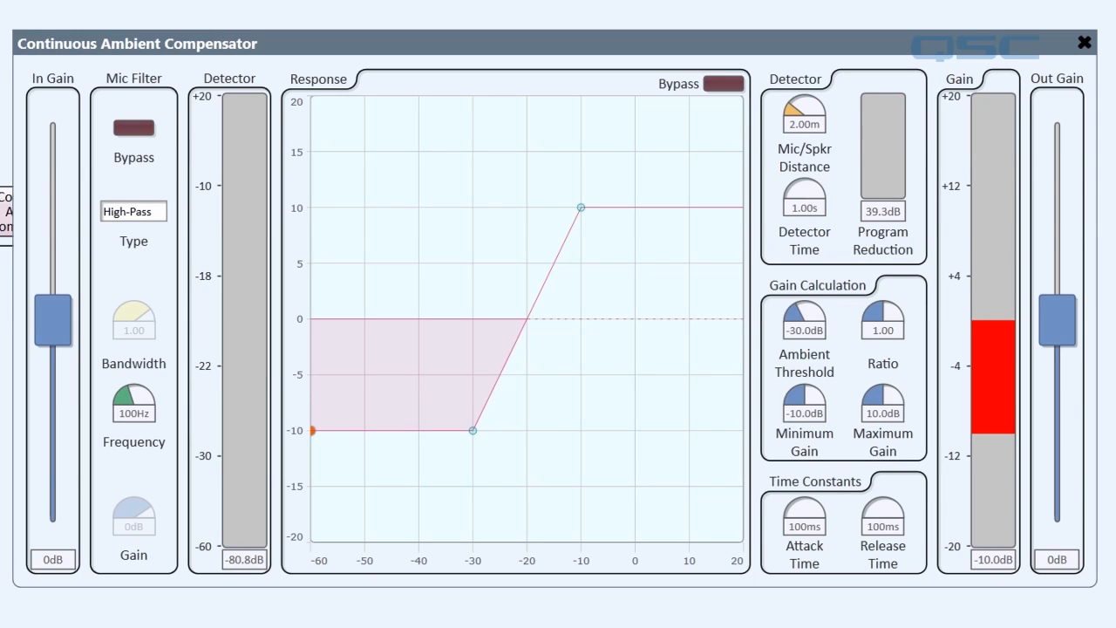
{"action": "mouse_move", "coordinate": [52, 265]}
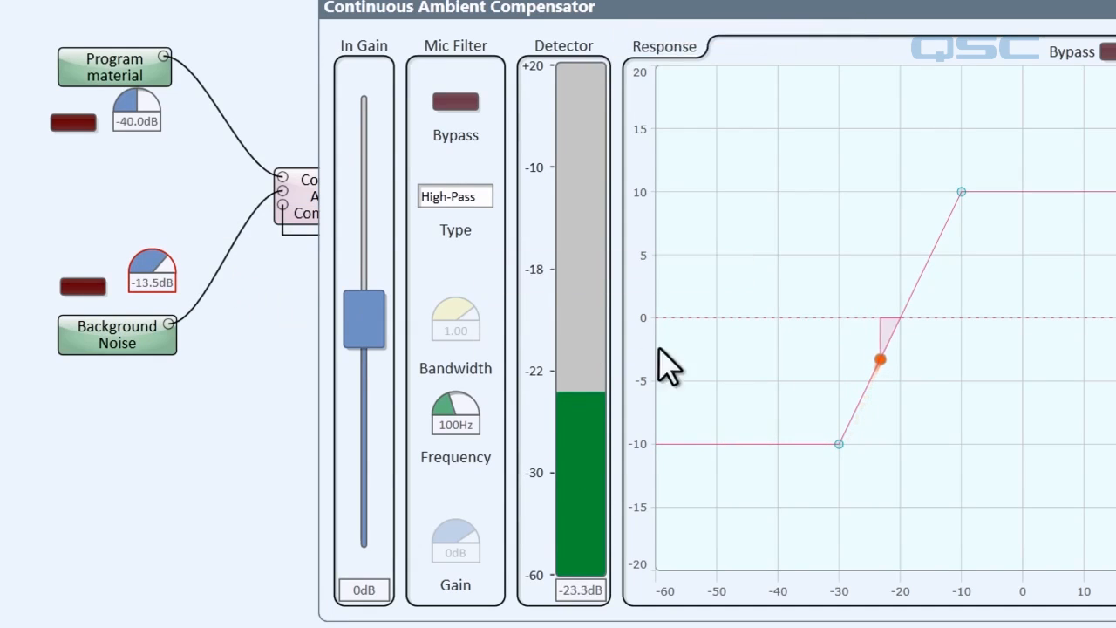
Turn the Background Noise gain knob up to about -13.5dB so the detector reads near -22dB.
{"action": "left_click_drag", "start_coordinate": [879, 359], "coordinate": [887, 347]}
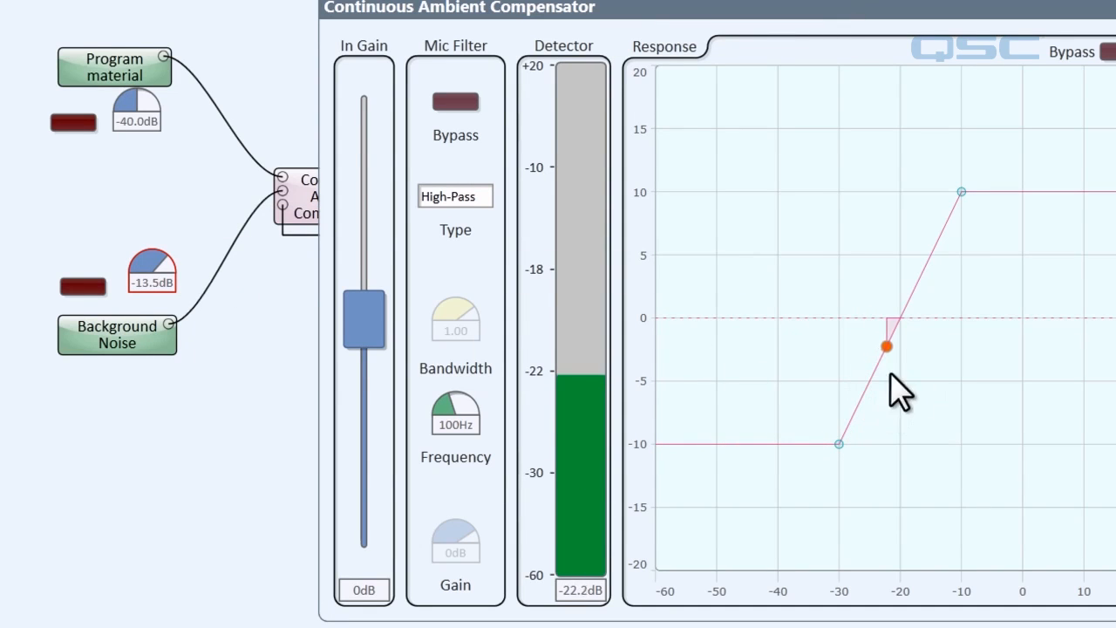
{"action": "mouse_move", "coordinate": [153, 275]}
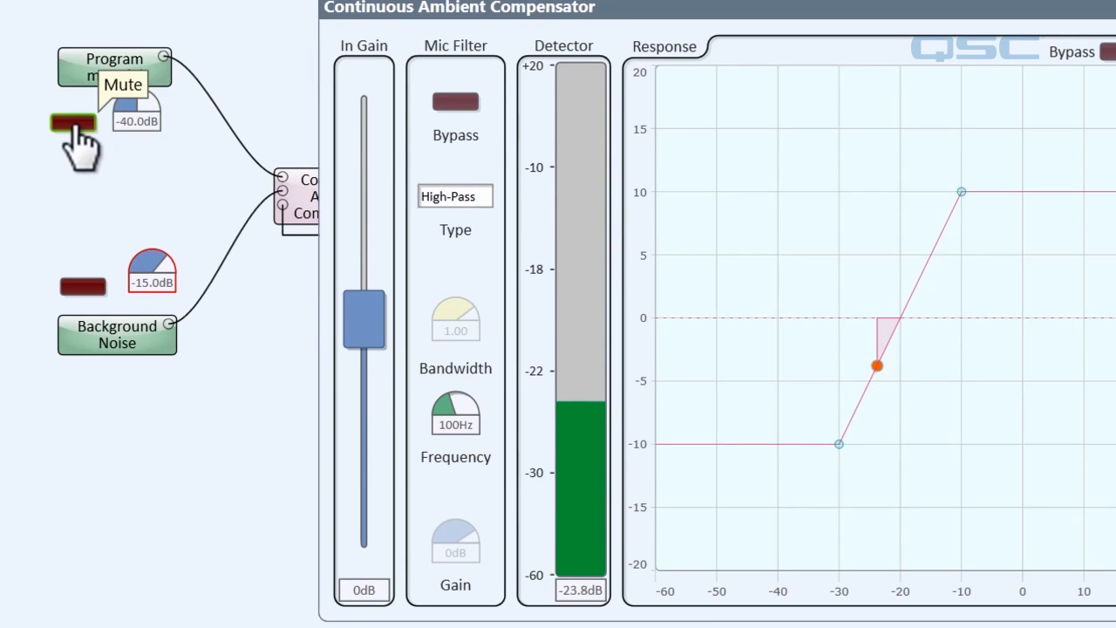
{"action": "mouse_move", "coordinate": [150, 261]}
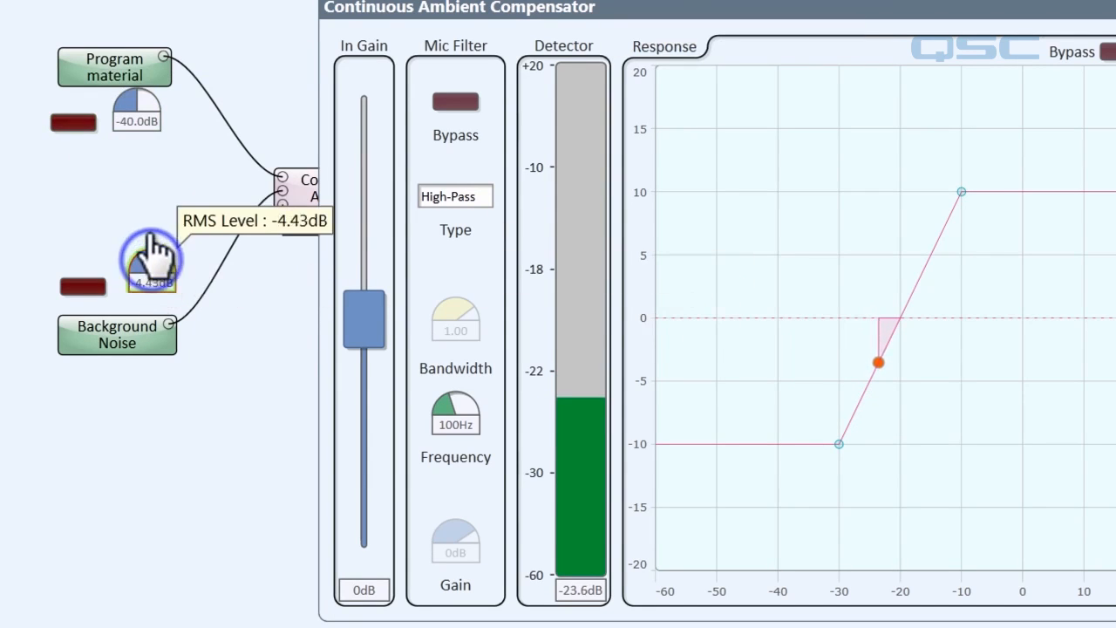